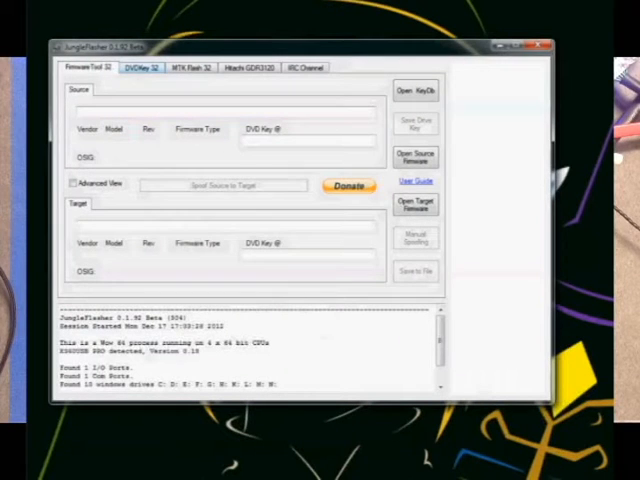
Step: Switch to the DVDKey 32 tab to extract the Lite-On drive's key
{"action": "left_click", "coordinate": [141, 67]}
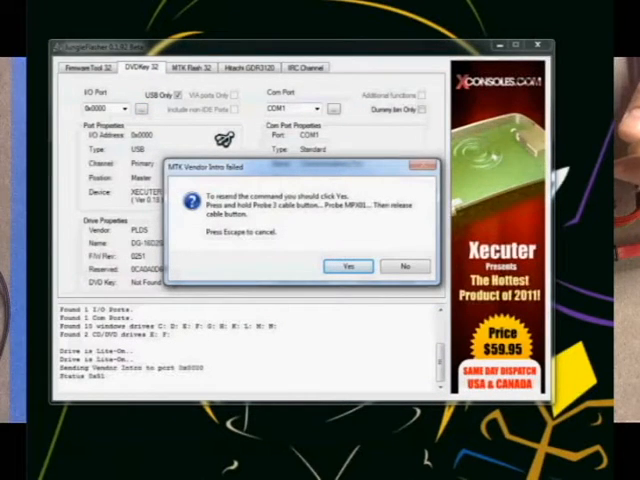
Step: Resend the MTK vendor intro command to the Lite-On drive
{"action": "left_click", "coordinate": [347, 266]}
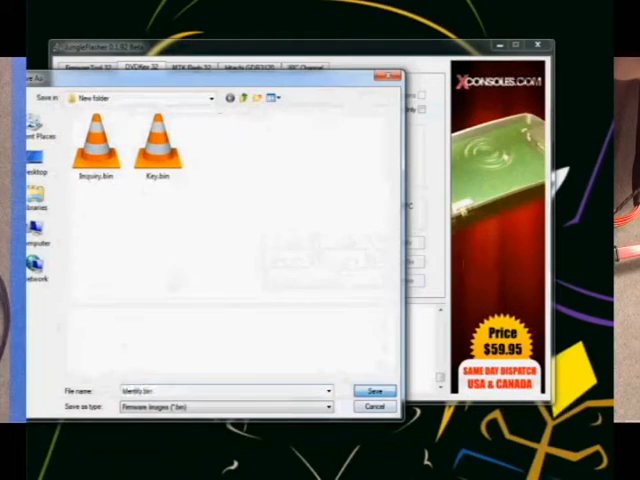
Step: Save the drive's identify data as Identify.bin in New folder
{"action": "left_click", "coordinate": [375, 390]}
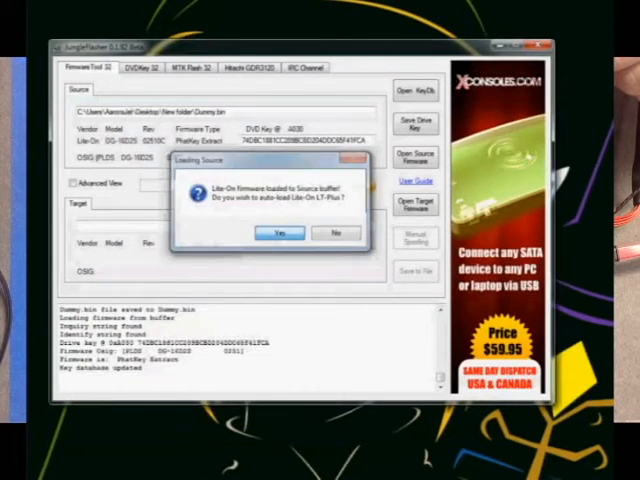
Step: Accept auto-loading Lite-On LT-Plus firmware as the spoof target
{"action": "left_click", "coordinate": [278, 232]}
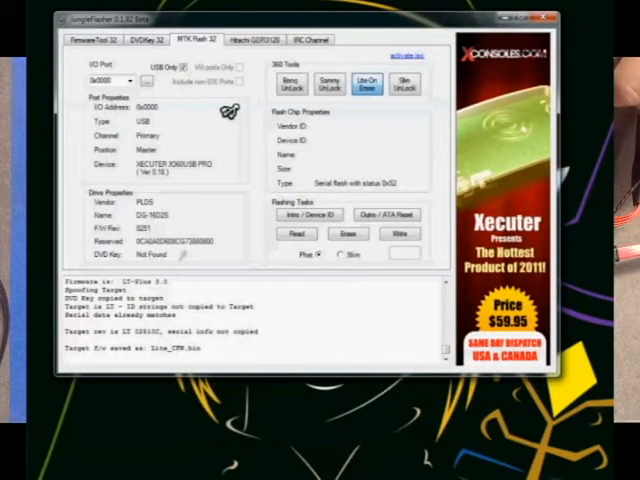
Step: Run Lite-On Erase, confirm both warnings, then write the spoofed firmware to the drive
{"action": "left_click", "coordinate": [368, 83]}
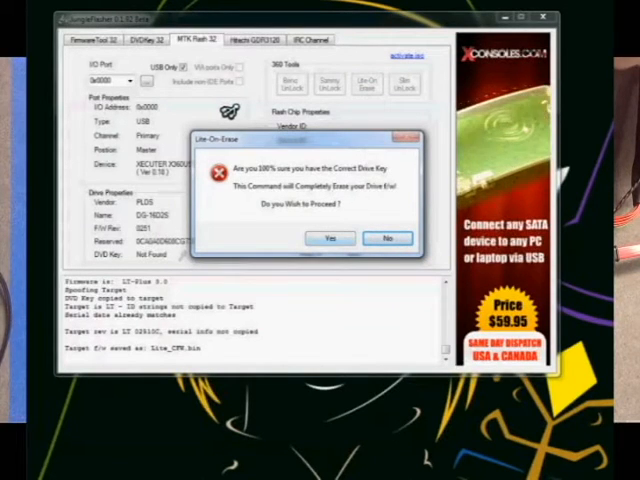
{"action": "left_click", "coordinate": [330, 240]}
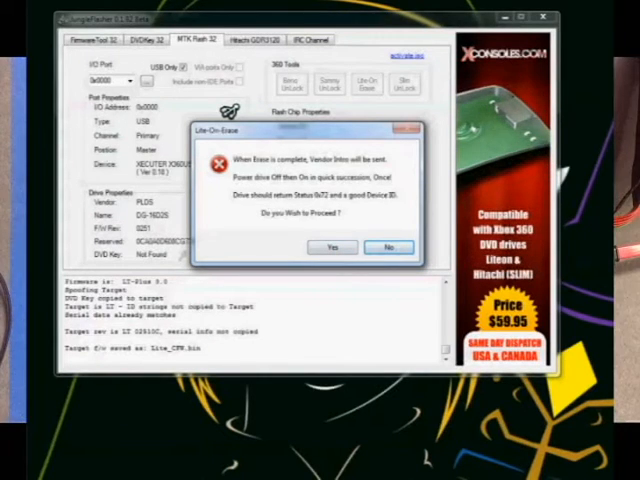
{"action": "left_click", "coordinate": [331, 247]}
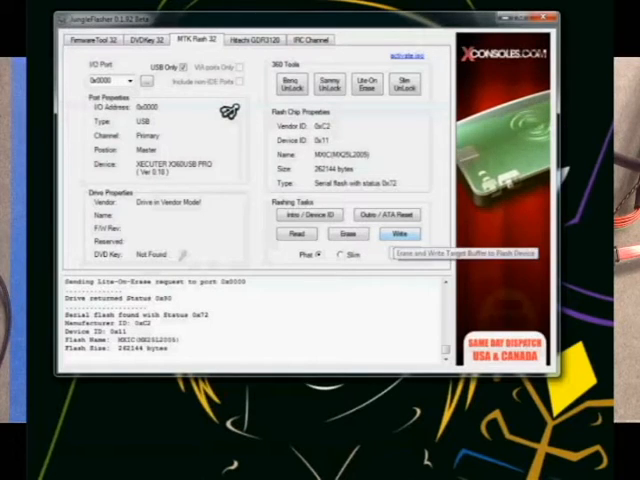
{"action": "left_click", "coordinate": [348, 233]}
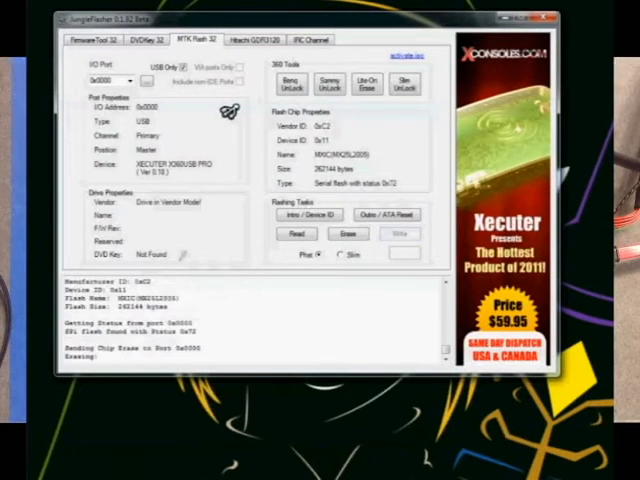